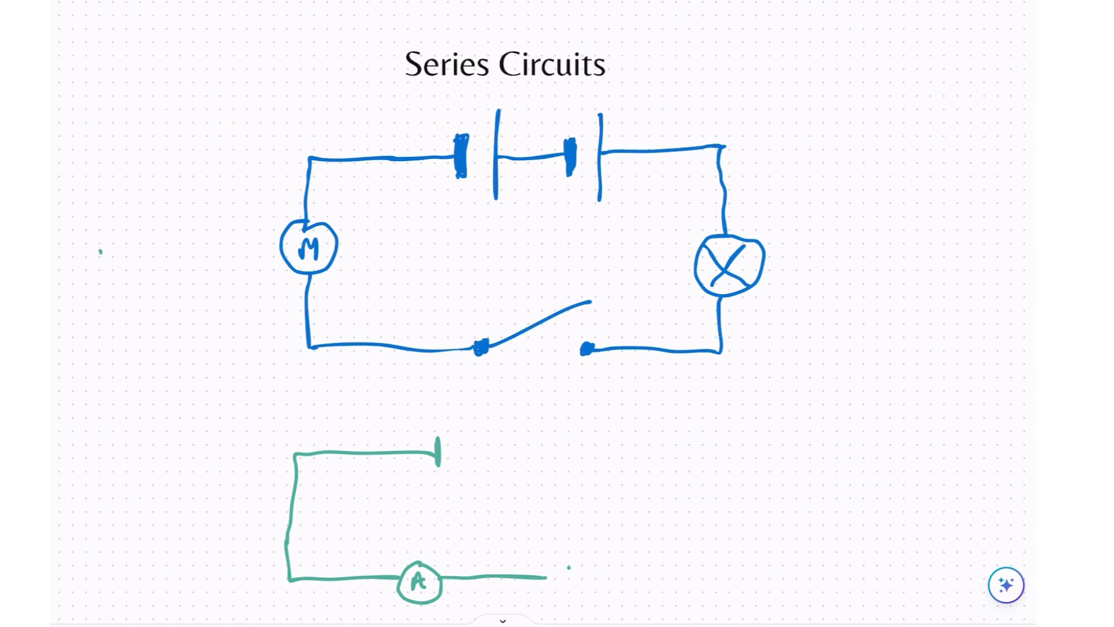
Draw the cell, bulb and second ammeter into the green series circuit, labelling the ammeters 1 and 2.
scroll("down", 3)
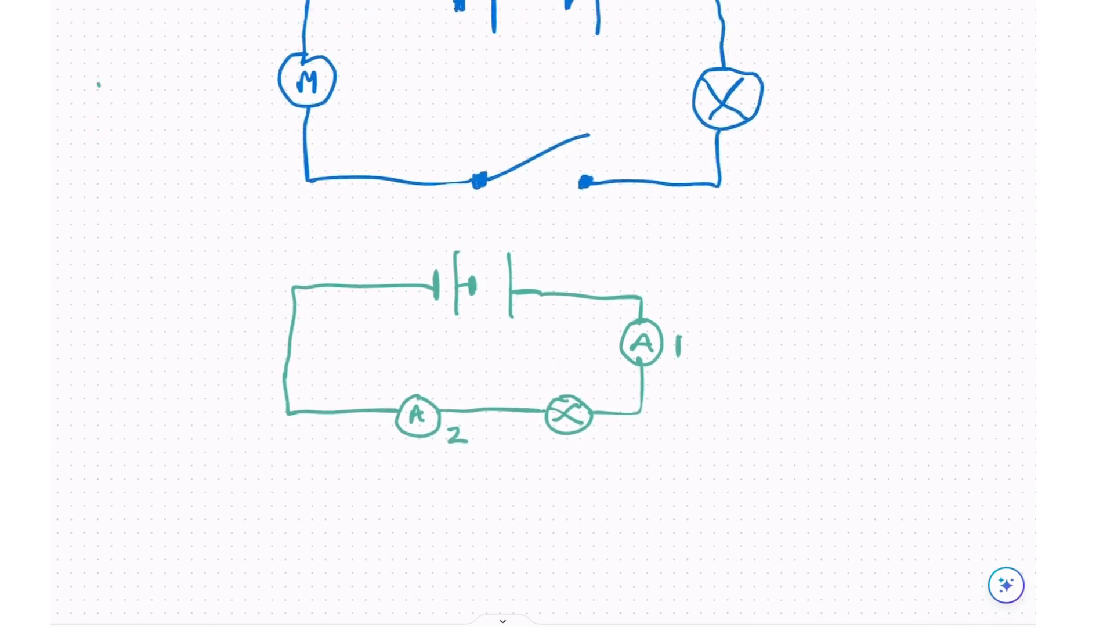
scroll("up", 3)
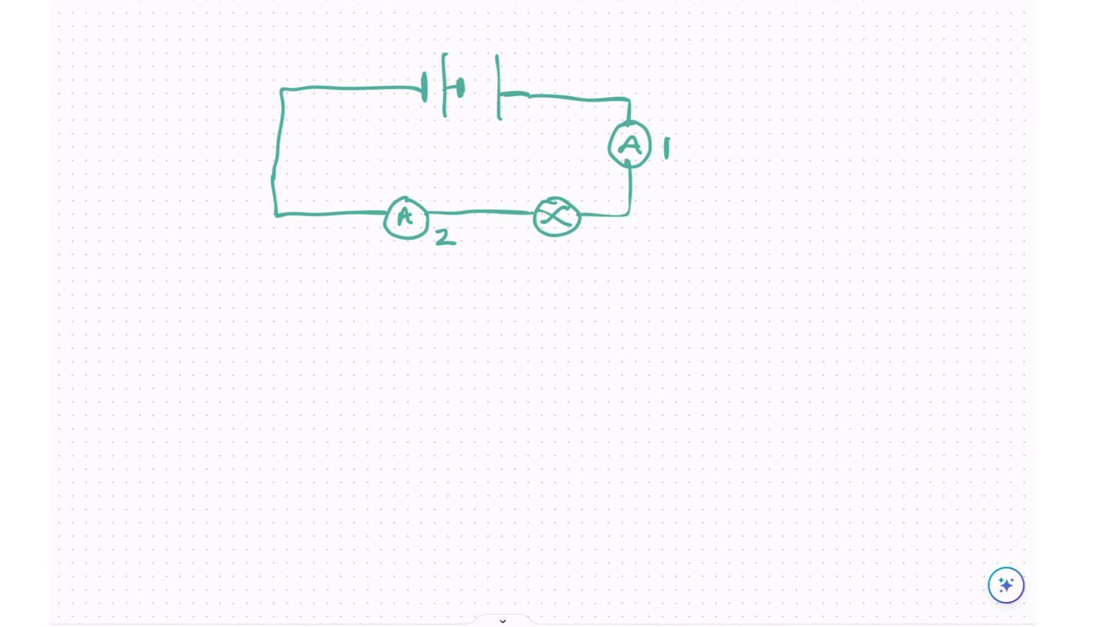
Pan to blank space for the parallel circuit with cell, three bulb branches and ammeters 1 and 4.
left_click_drag(190, 154, 274, 146)
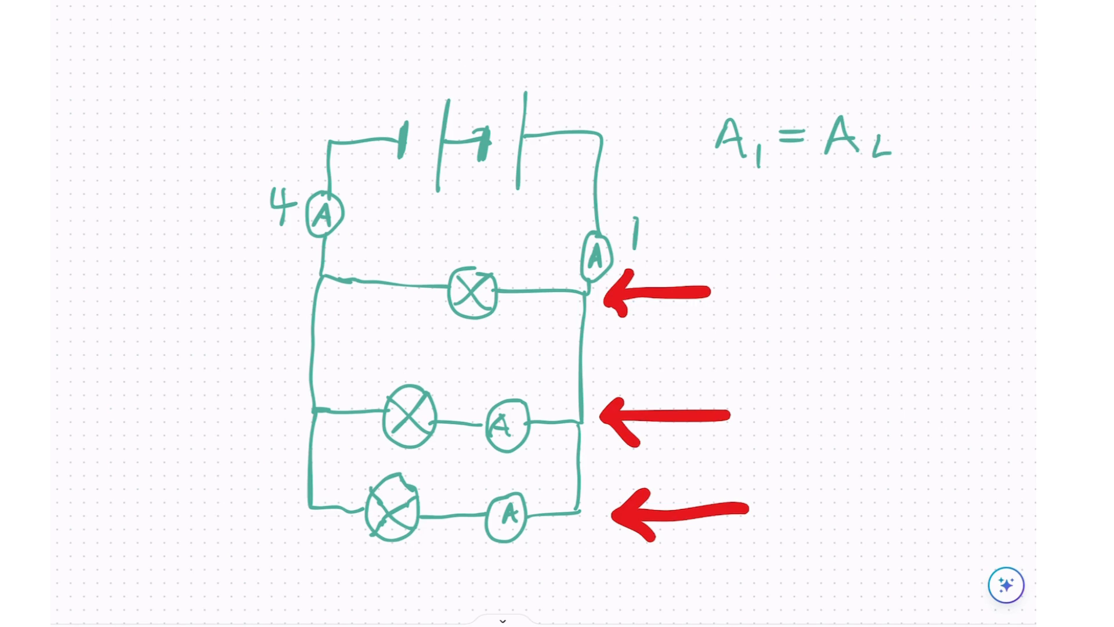
Write 4 to complete A1 = A4, label branch ammeters 2 and 3, and start A1 = A2 +.
type("4")
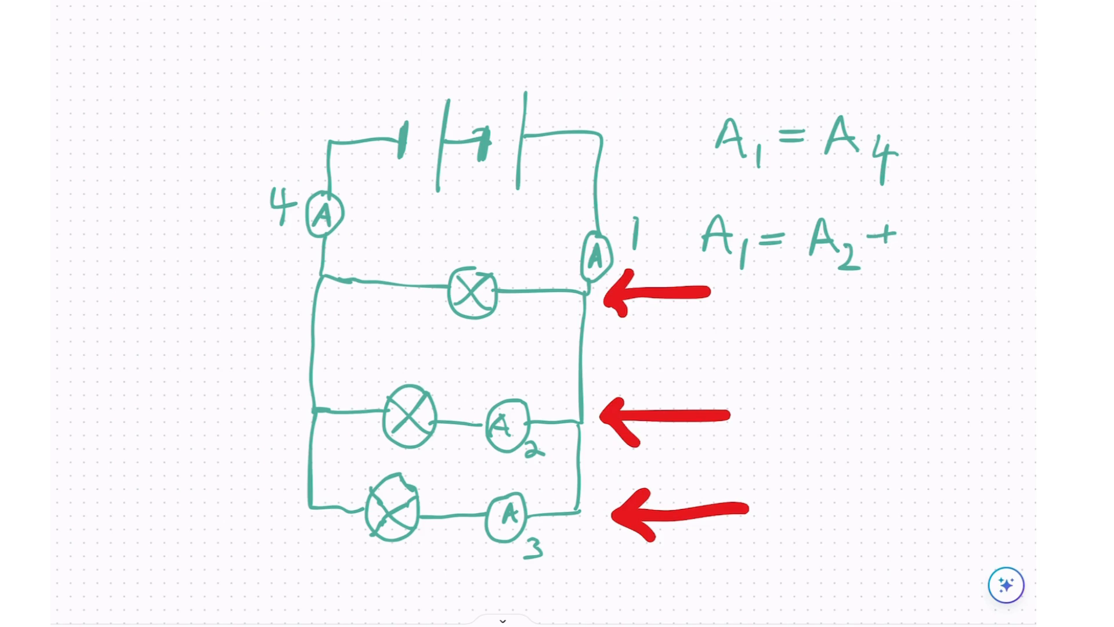
type("A3")
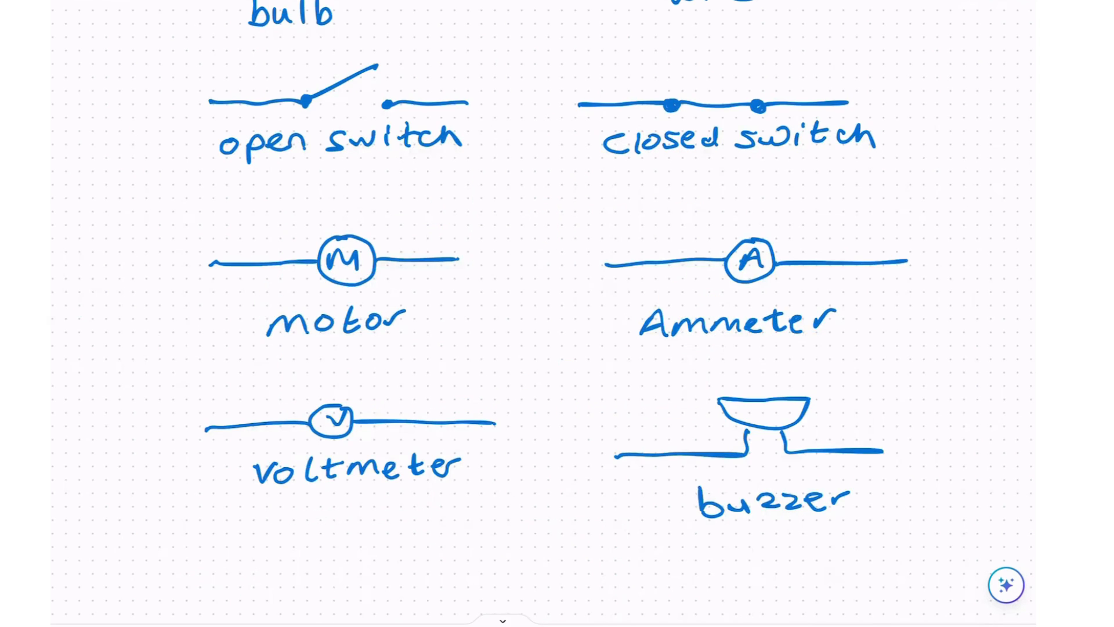
Scroll up to reveal the Circuit Symbols title with cell, battery, bulb and wire symbols.
scroll("up", 3)
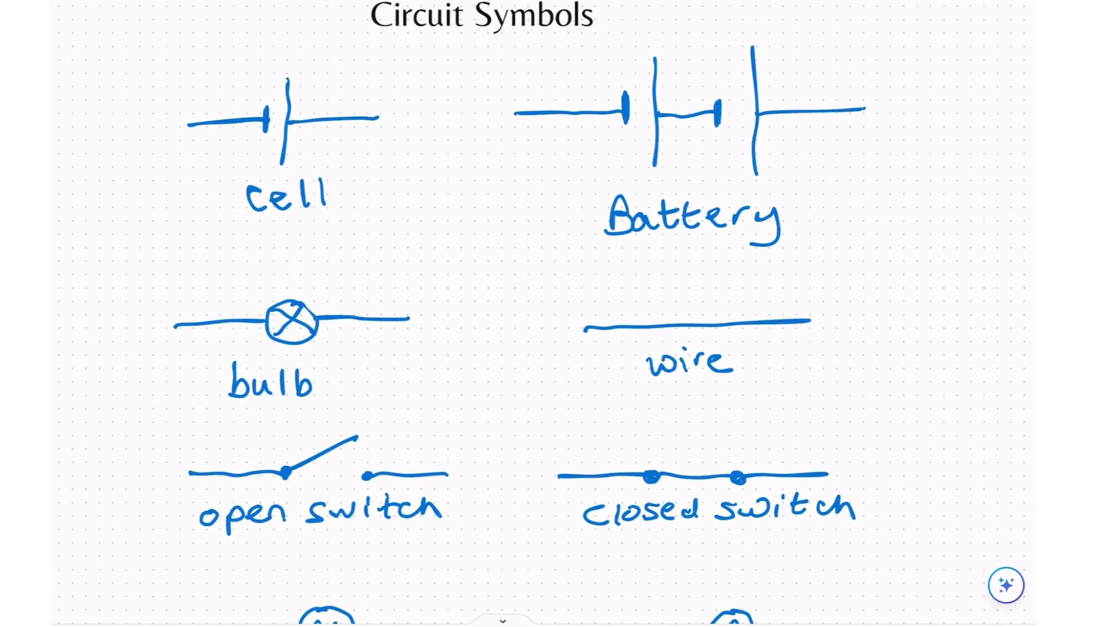